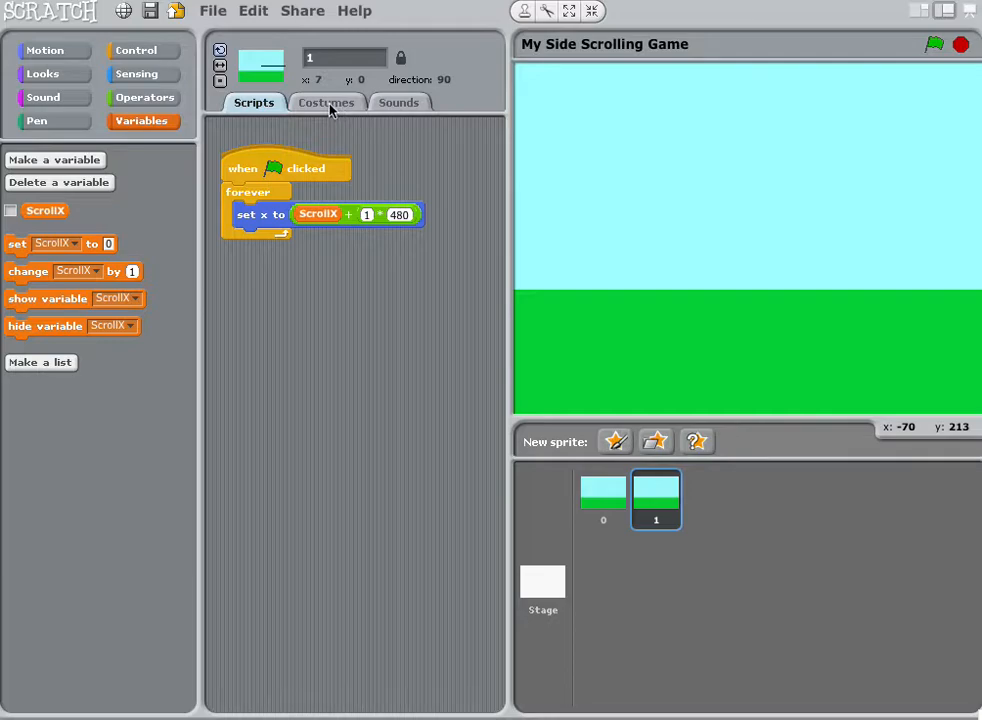
mouse_move(270, 112)
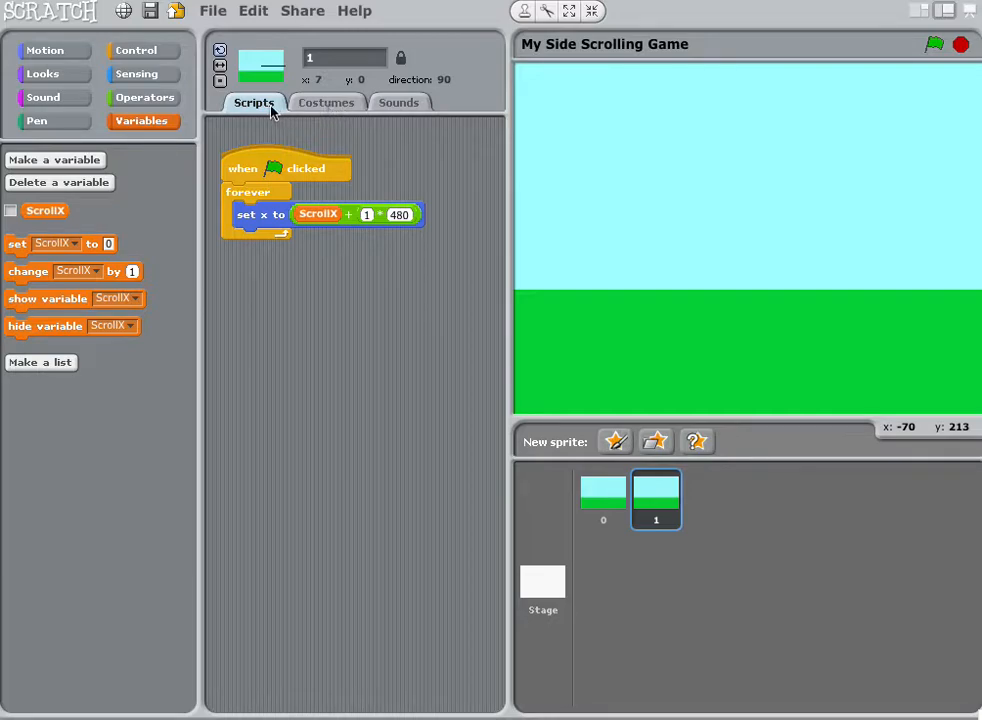
mouse_move(366, 100)
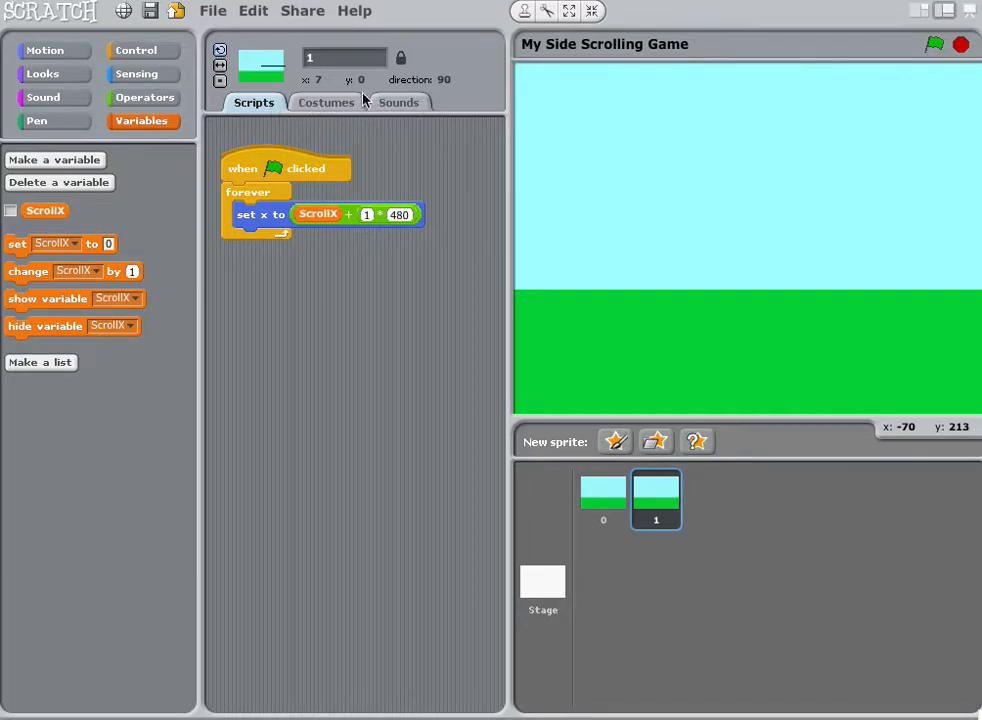
mouse_move(329, 111)
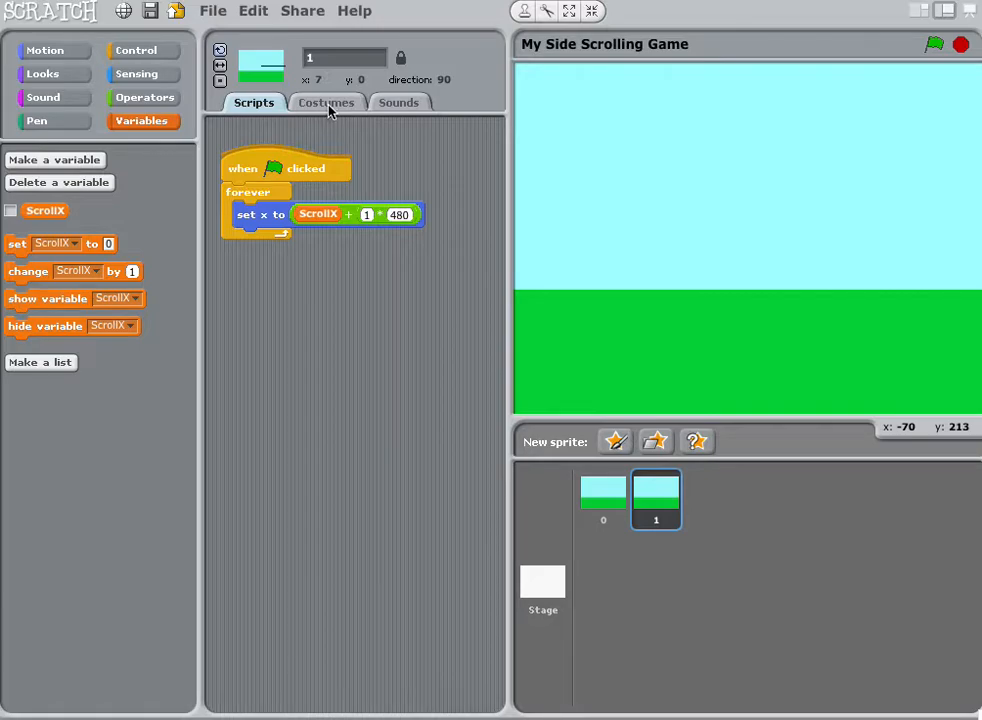
Show sprite 1's costume list with its single sky-and-grass costume1
click(326, 102)
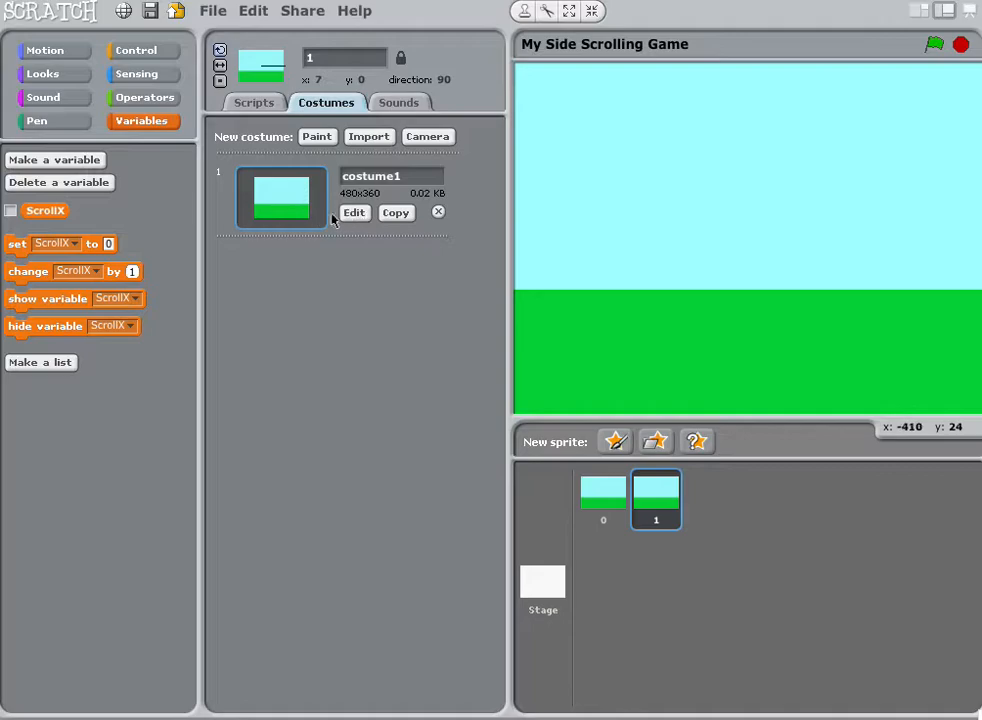
Open costume1 of sprite 1 in the Paint Editor
click(354, 212)
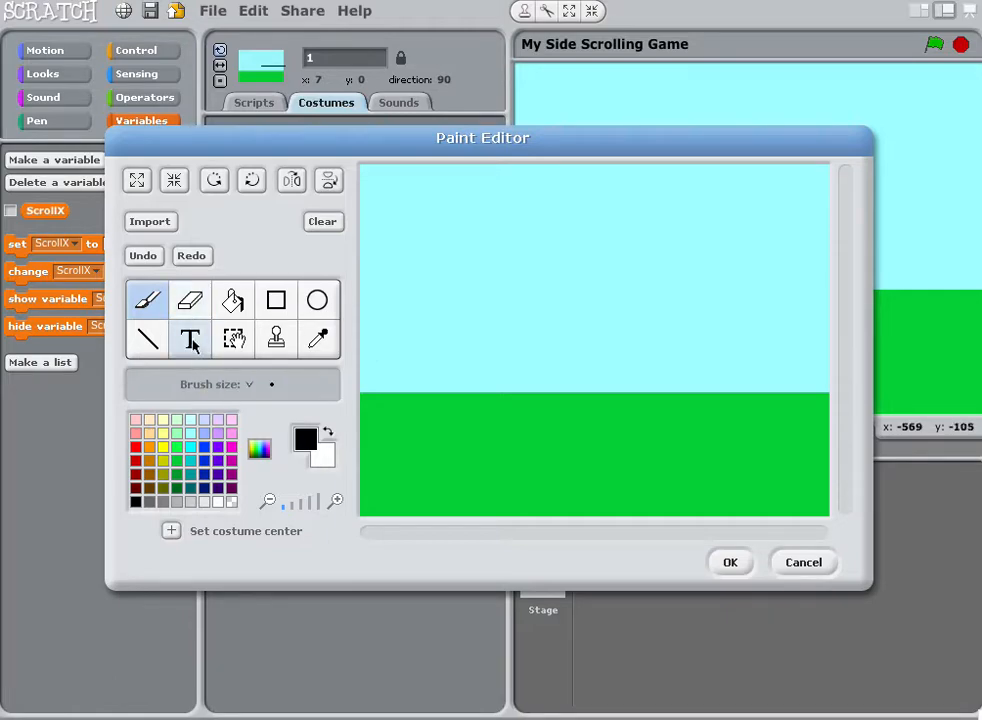
Draw a wide brown filled rectangle as the tree trunk on the grass
click(276, 300)
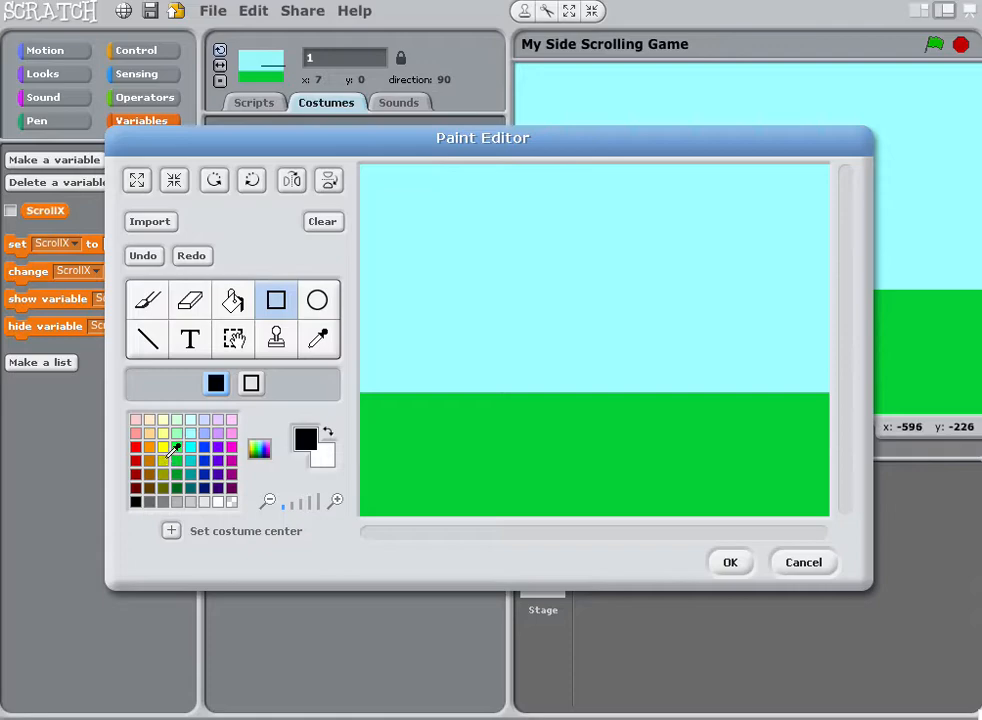
click(227, 455)
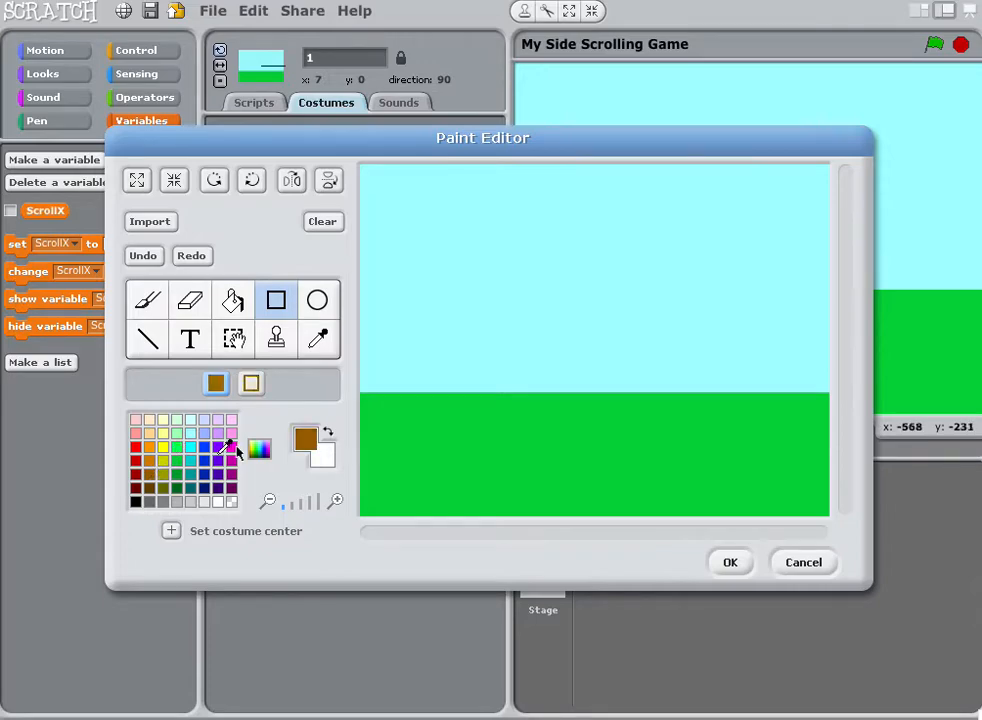
drag(446, 328, 446, 388)
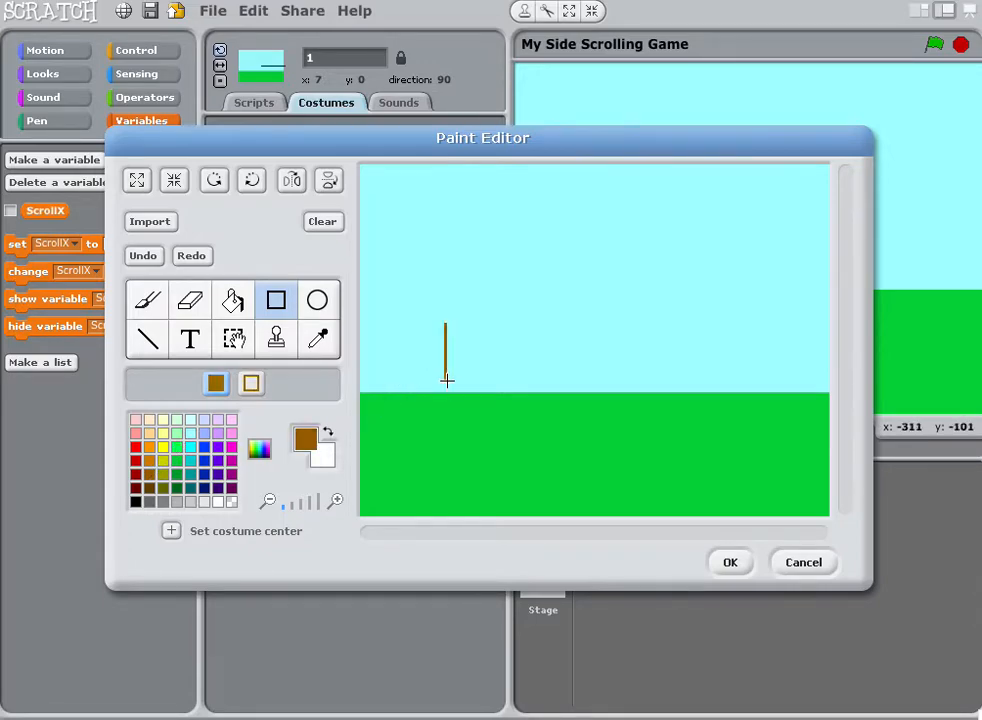
drag(446, 320, 480, 445)
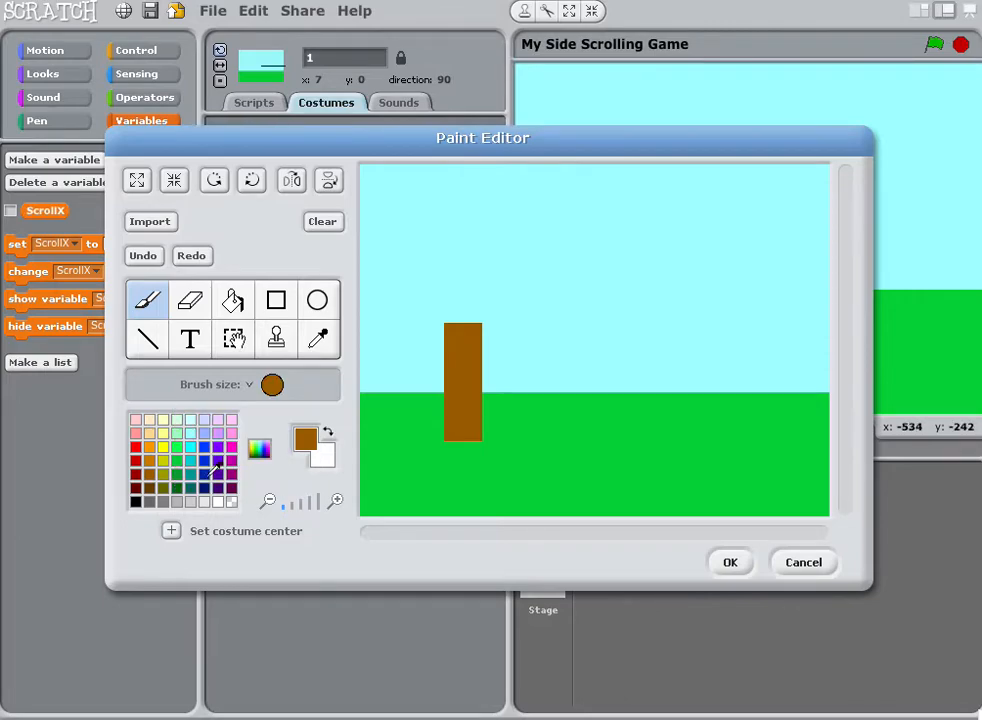
Brush a wide green leafy canopy over the top of the trunk
click(436, 310)
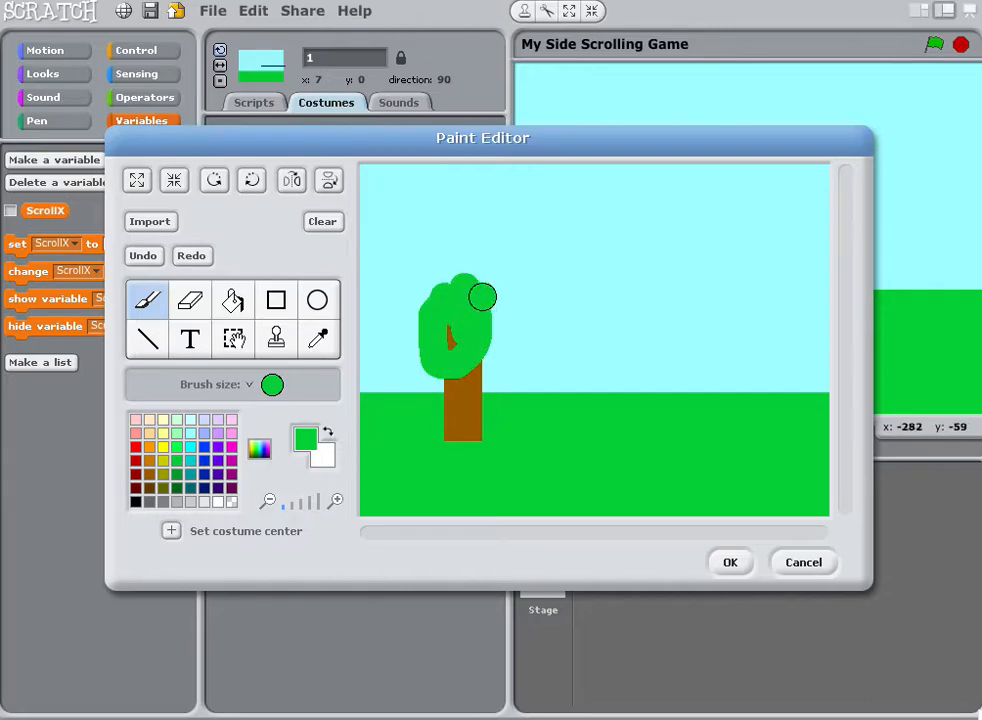
drag(480, 295, 413, 289)
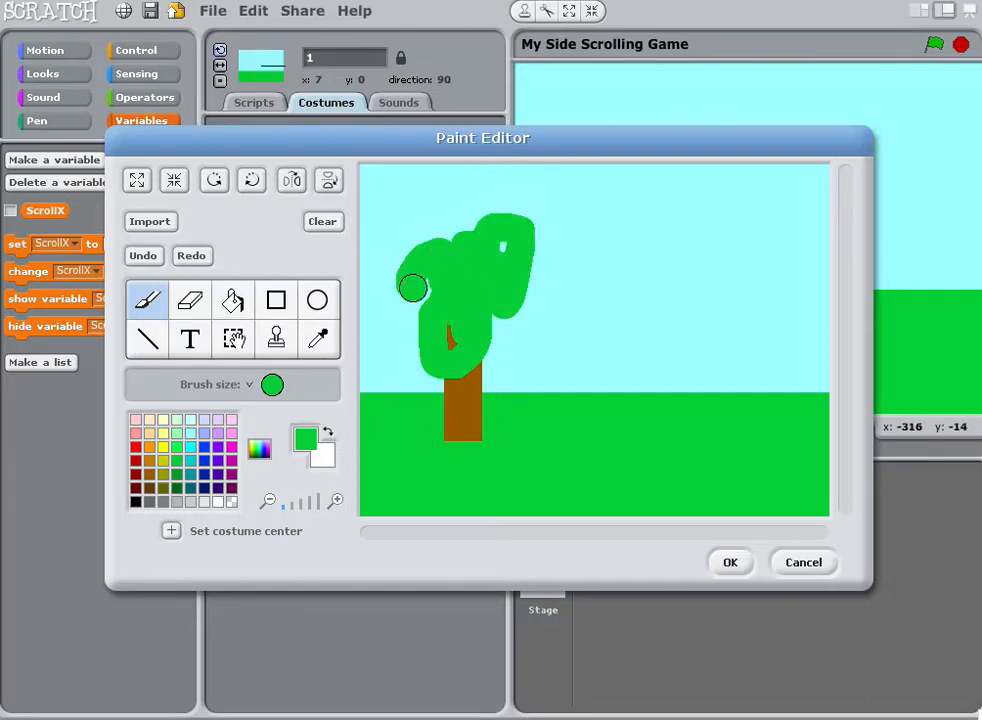
drag(413, 288, 451, 328)
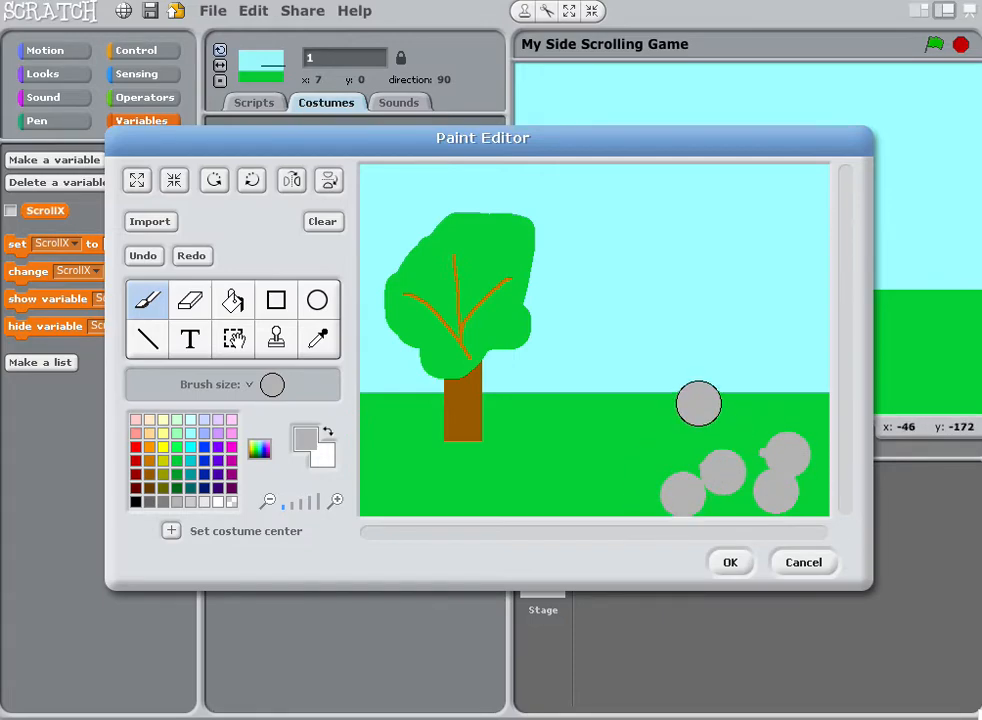
Brush a grey boulder near the horizon and apply the painted scene to the costume
drag(698, 403, 700, 385)
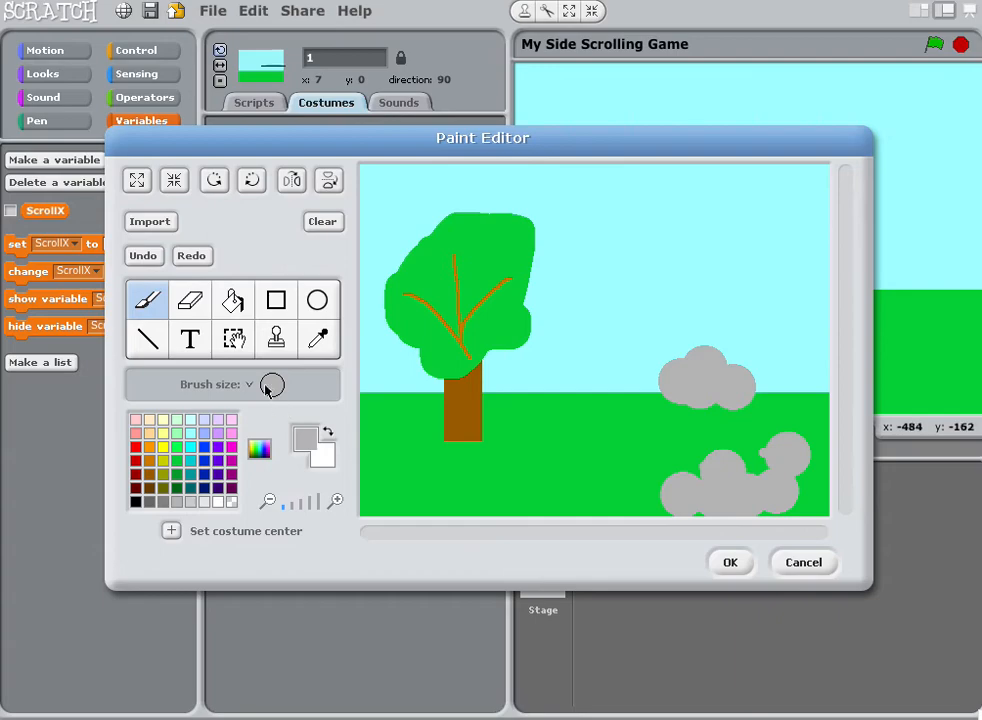
mouse_move(577, 464)
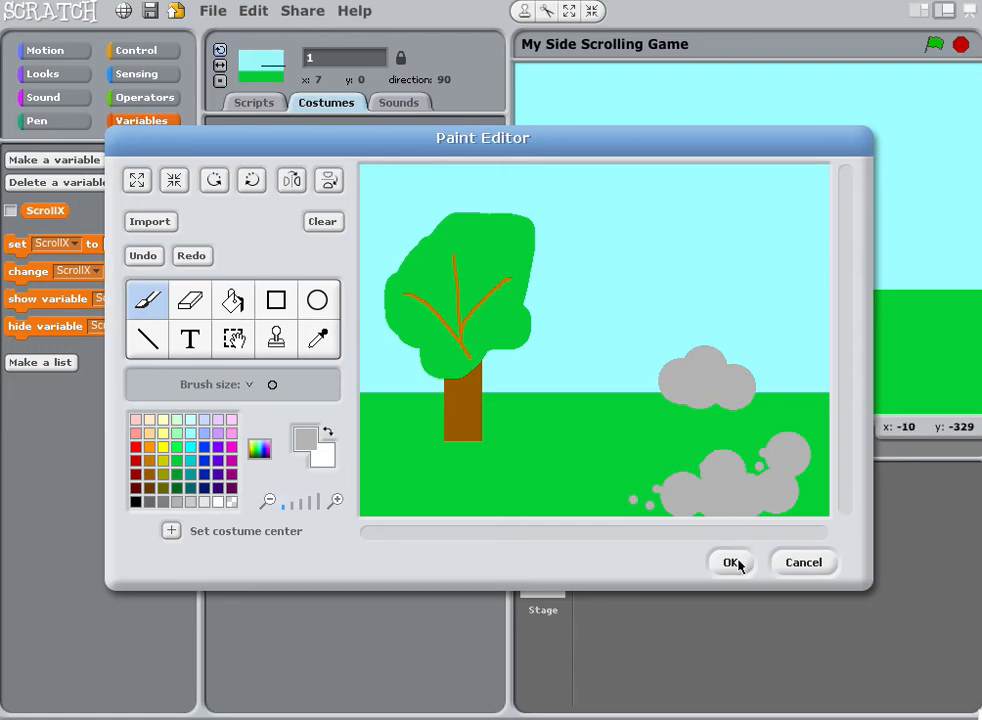
click(732, 562)
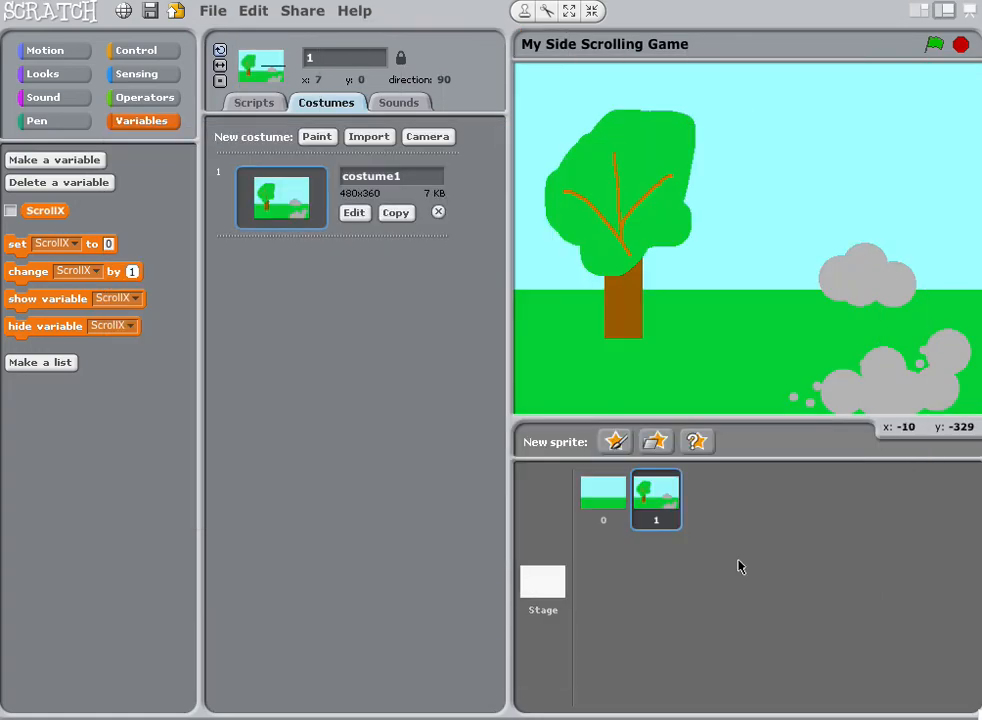
mouse_move(828, 280)
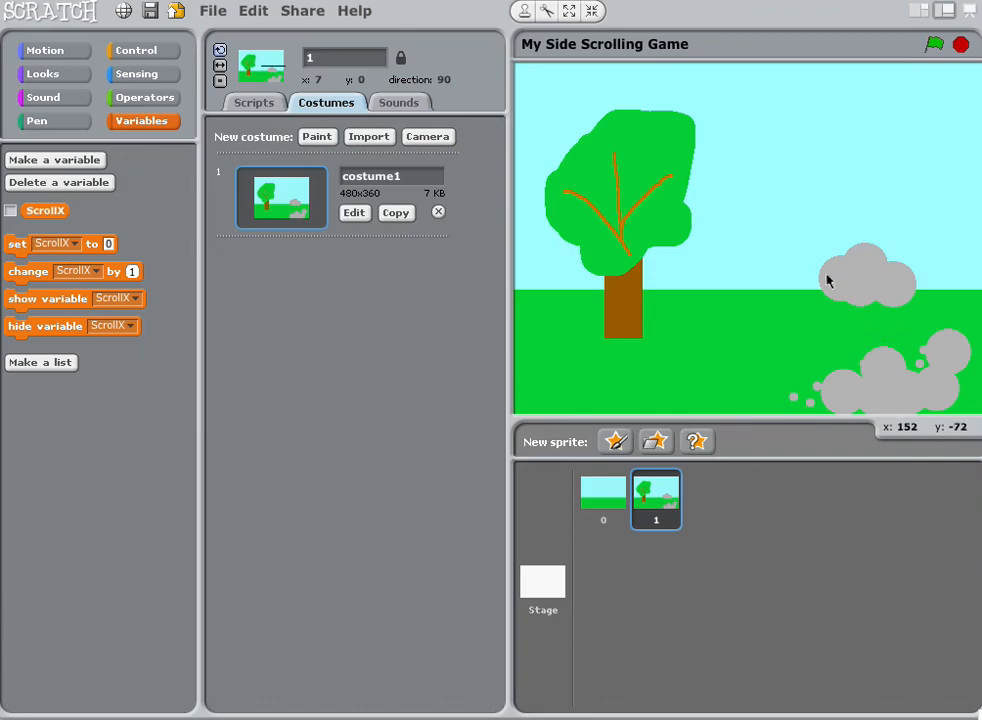